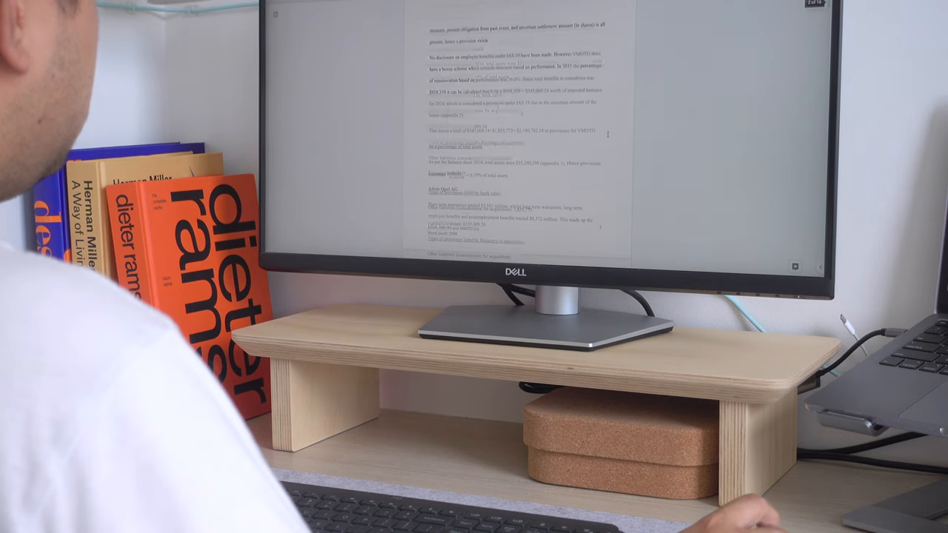
Step: Scroll the Grovemade homepage to reach its shop categories
scroll("down", 3)
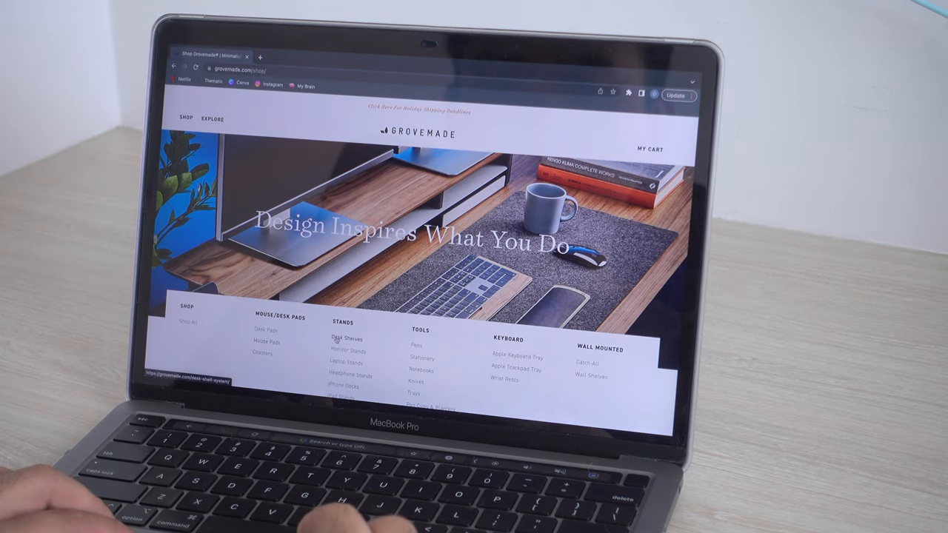
Step: Browse the Desk Shelf System collection and its shelf models
left_click(344, 338)
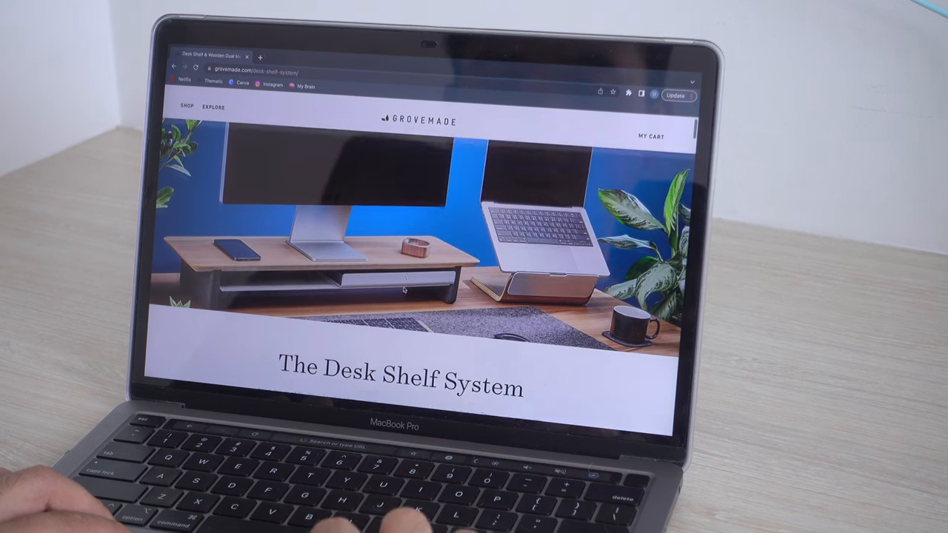
scroll("down", 3)
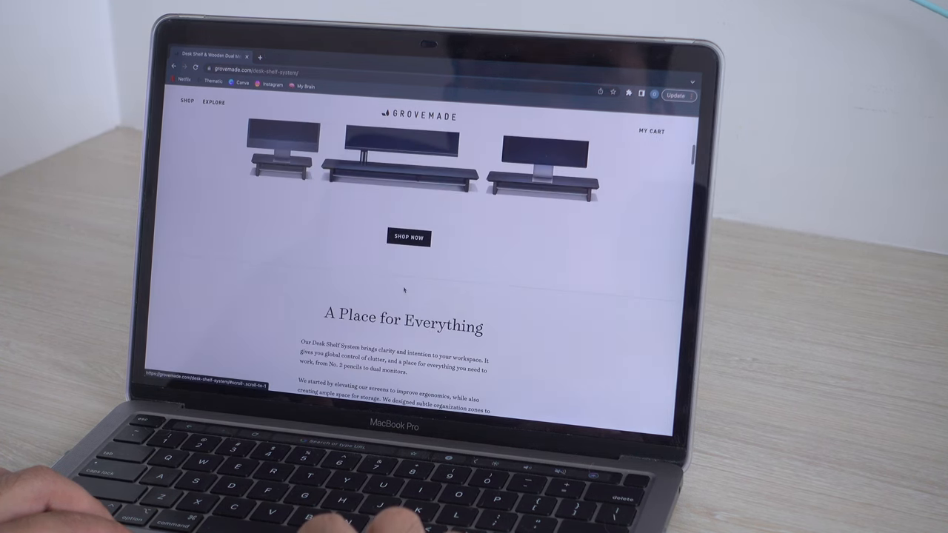
scroll("down", 3)
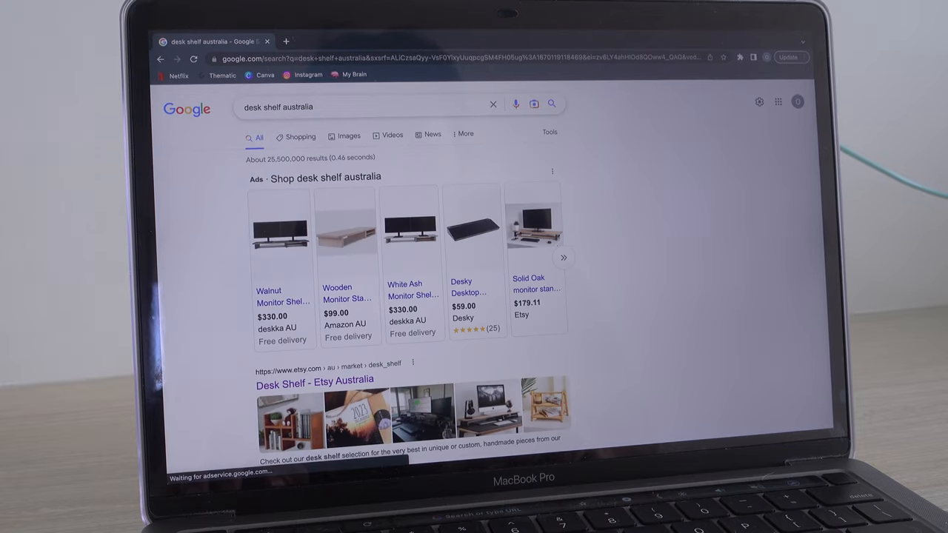
Step: Scroll the desk shelf australia results toward the Ecosium site
scroll("down", 3)
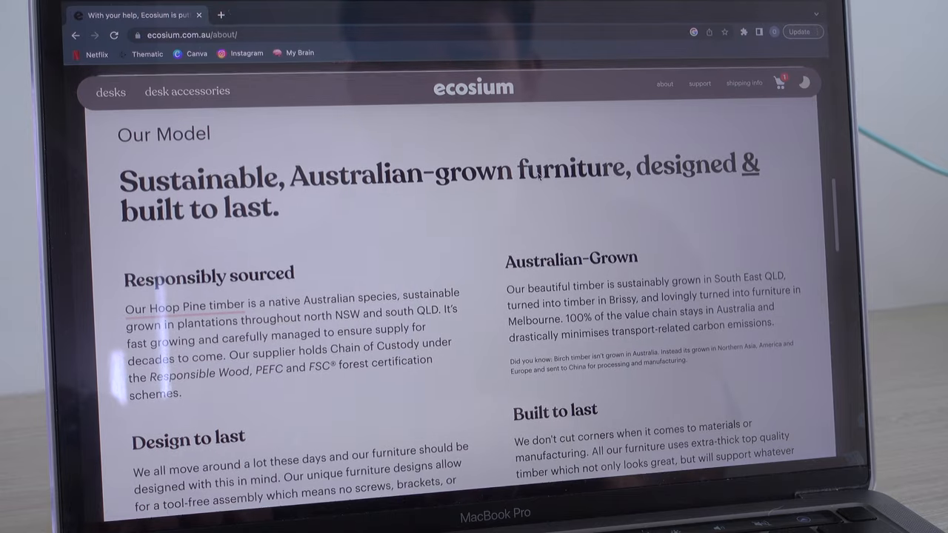
Step: Choose the 10cm height option for the Medium Desk Shelf & Monitor Riser
scroll("down", 3)
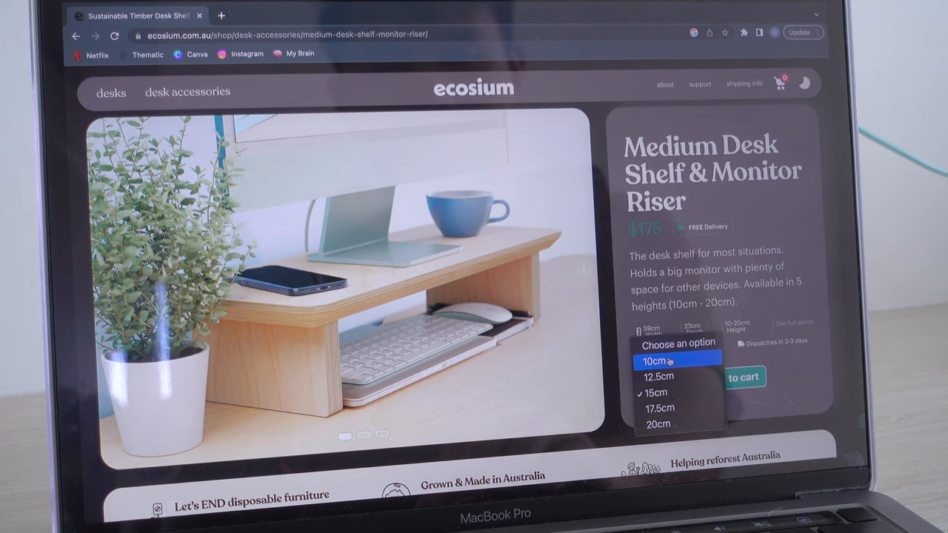
left_click(661, 378)
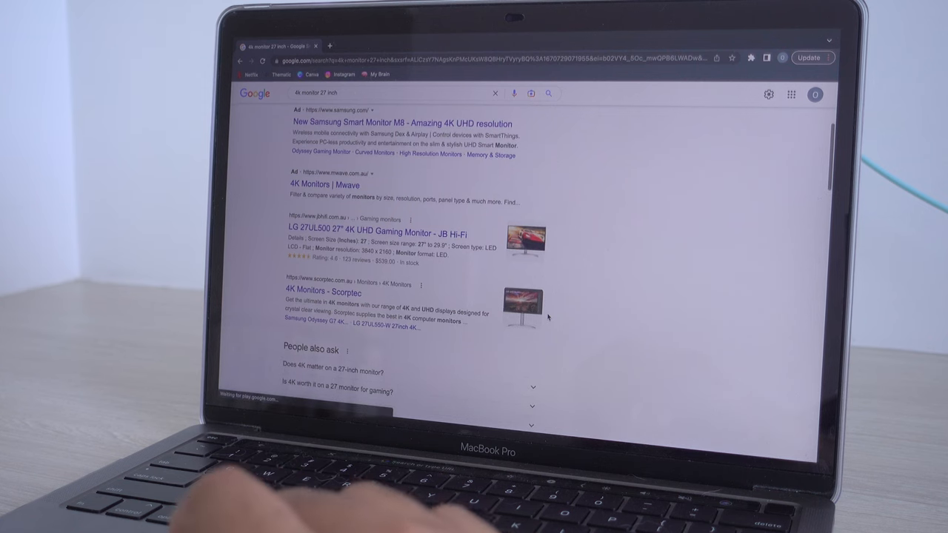
Step: Go to Dell's page for the Dell 27 4K UHD Monitor S2721QS from the results
scroll("down", 3)
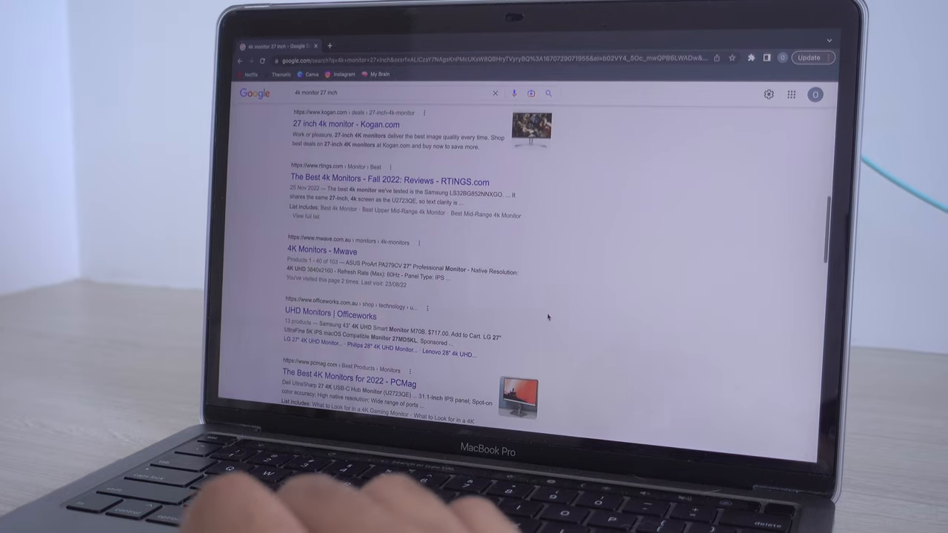
scroll("down", 3)
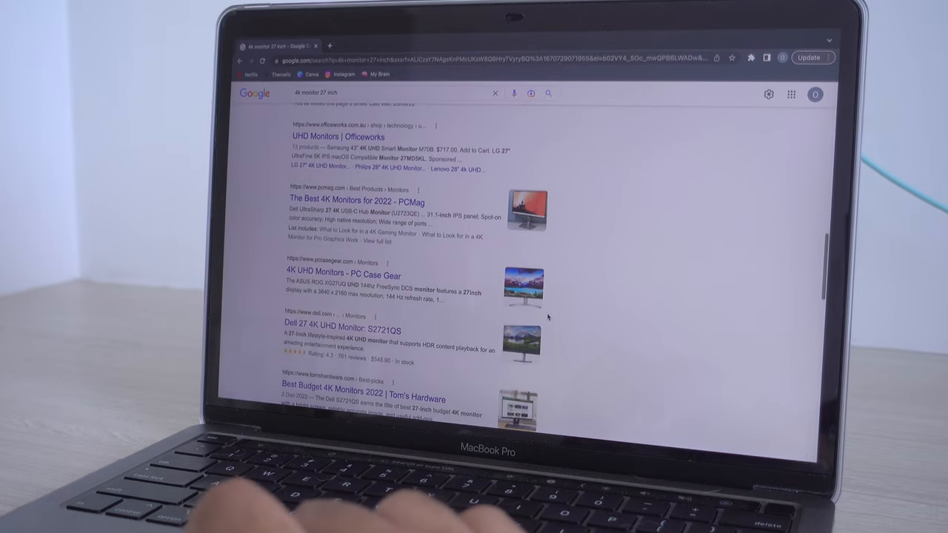
left_click(341, 331)
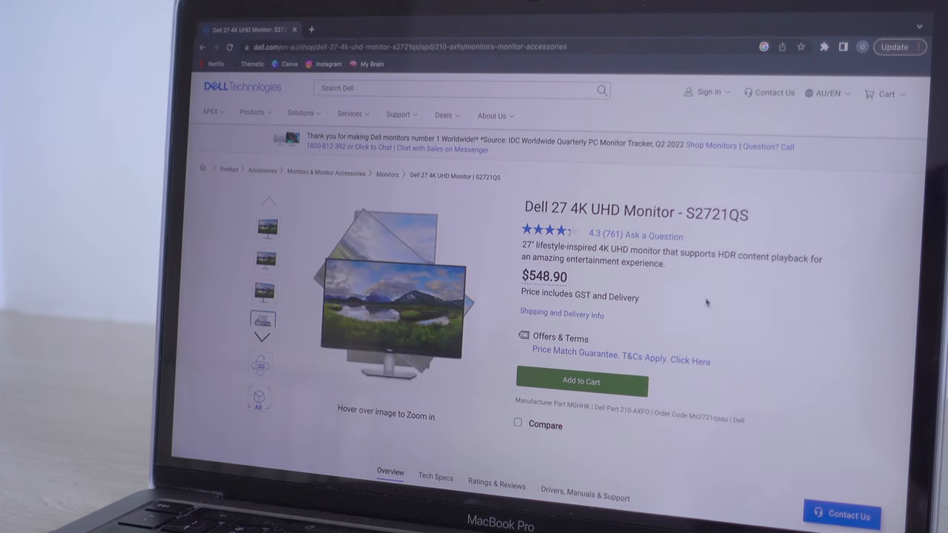
Step: Scroll the Dell S2721QS page down to its Connectivity Options
scroll("down", 3)
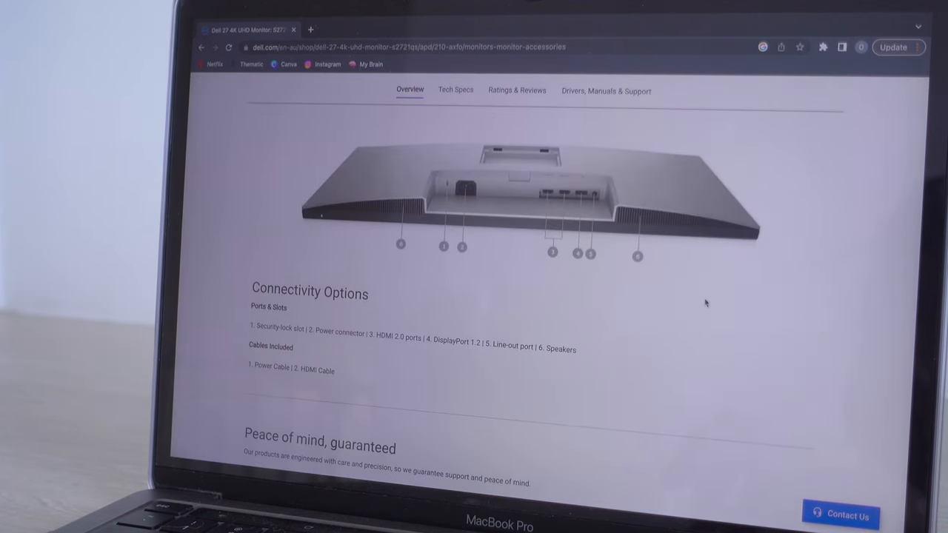
scroll("down", 3)
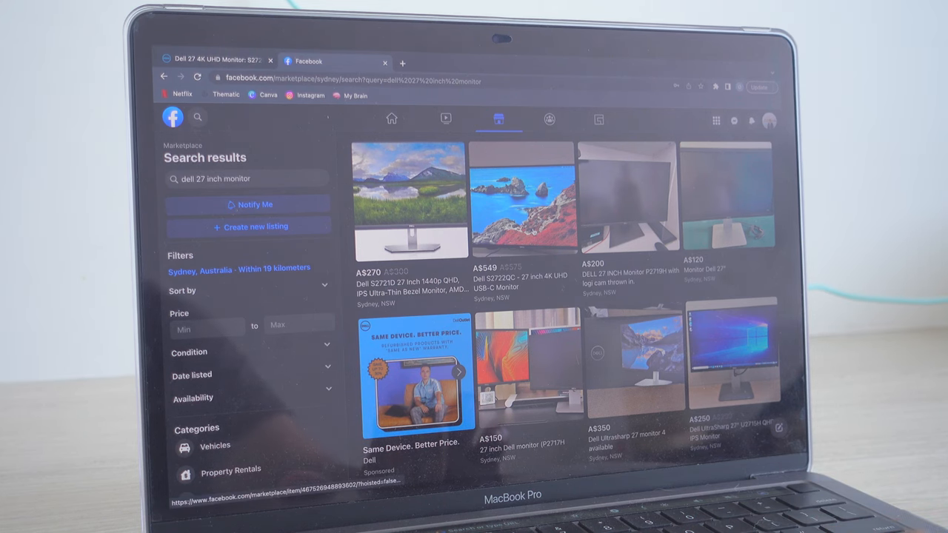
scroll("down", 3)
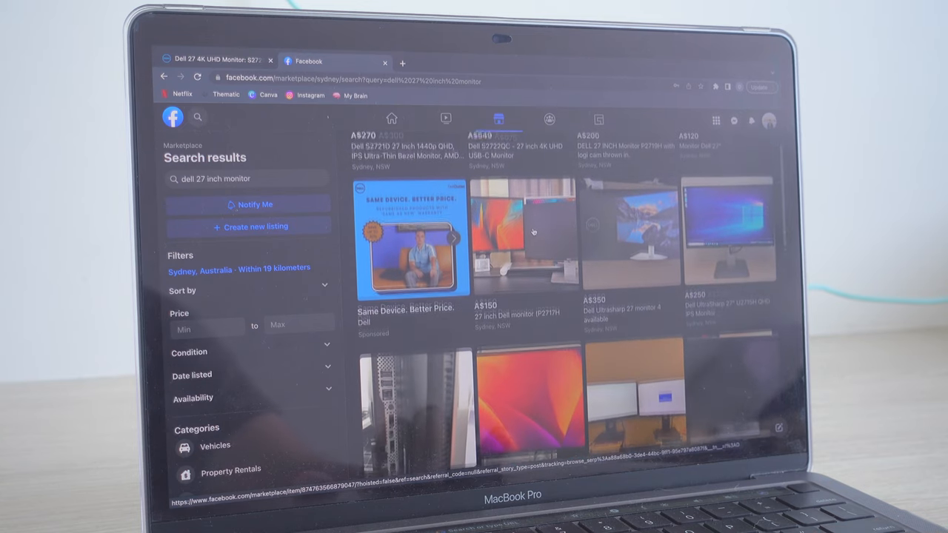
scroll("down", 3)
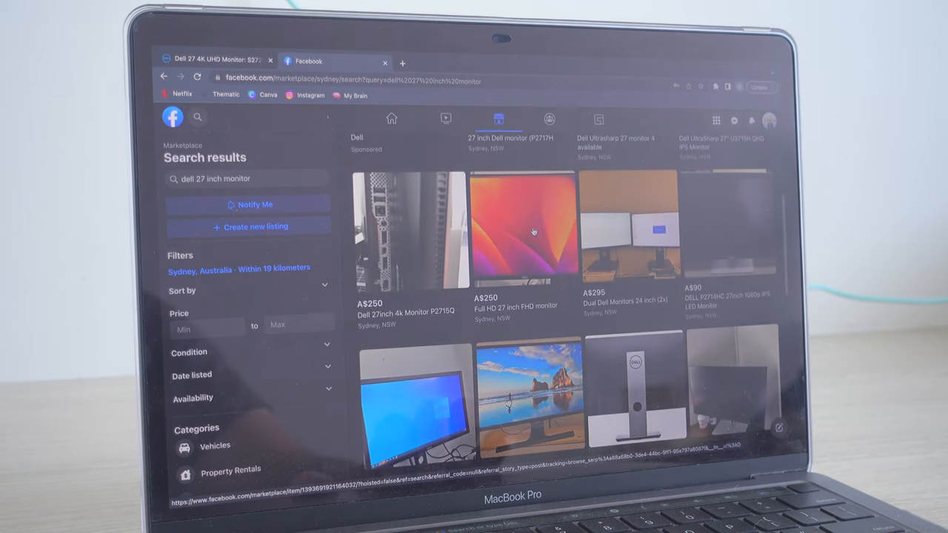